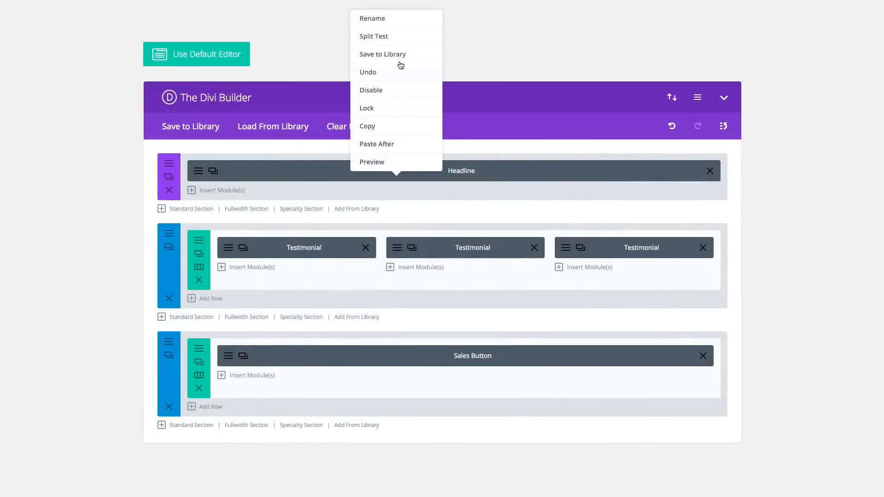
# Start a split test on the Headline module and confirm the Select Your Goal prompt.
pyautogui.click(373, 36)
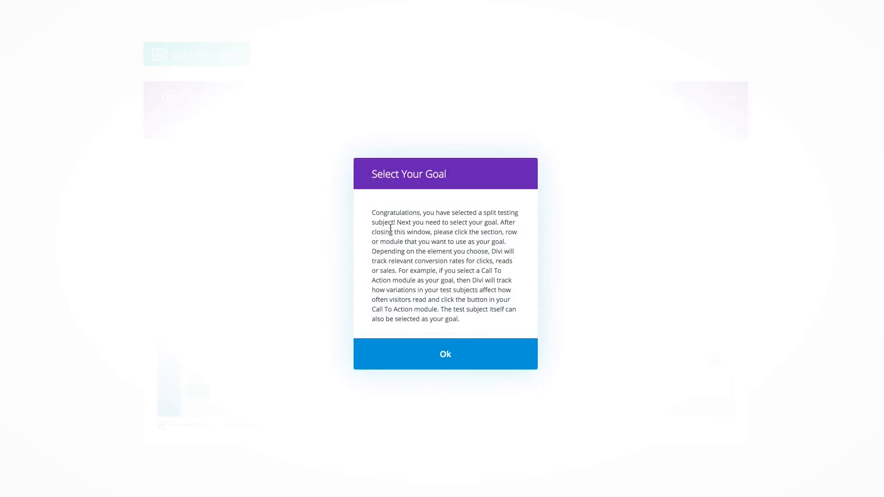
pyautogui.click(445, 354)
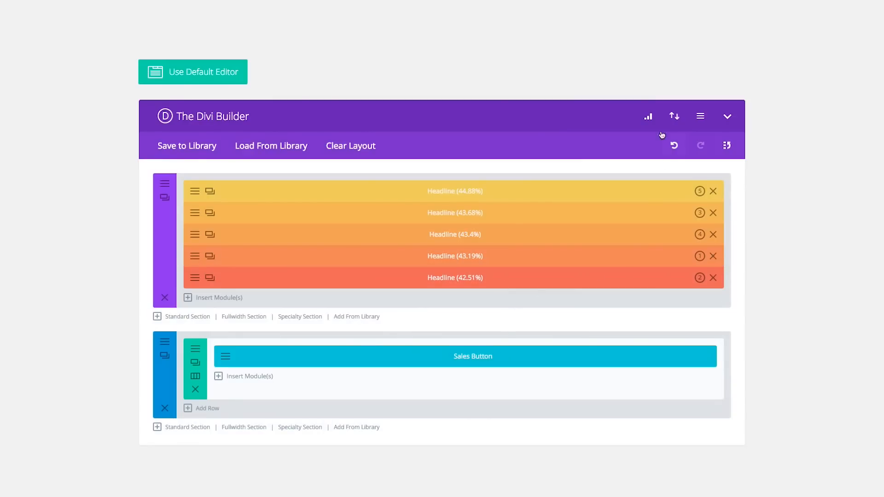
pyautogui.click(647, 117)
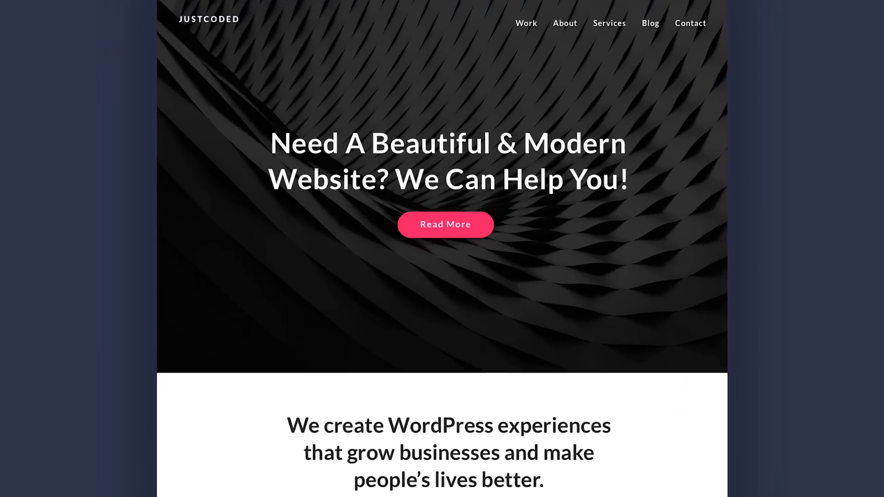
# Scroll the live JustCoded page from the hero headline down to the customer testimonials.
pyautogui.scroll(-3)
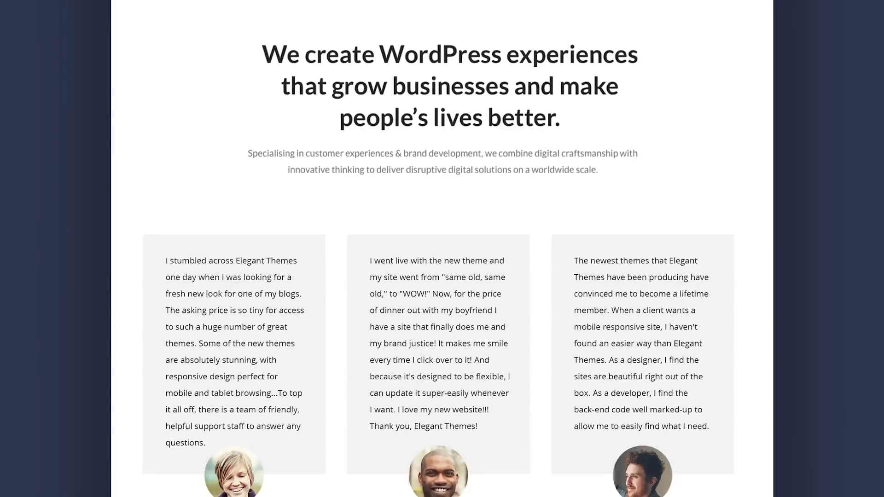
pyautogui.scroll(-3)
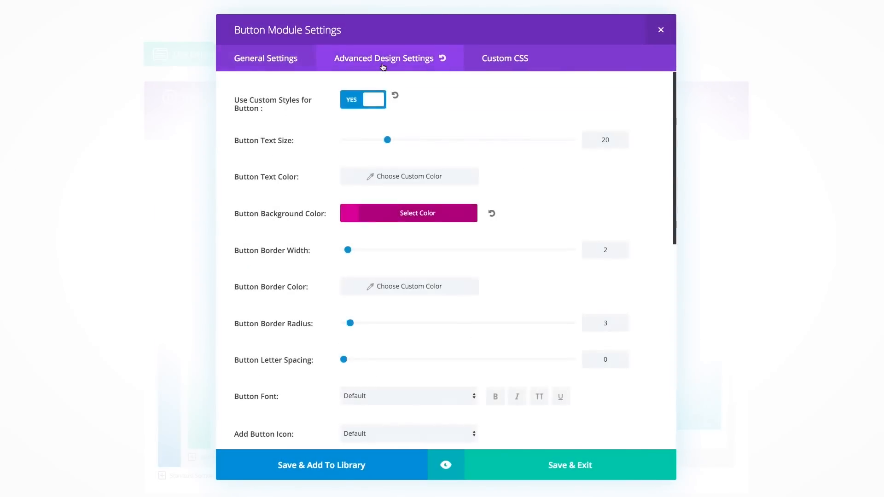
# Raise the button text size to 45 and bring up Split Testing Statistics.
pyautogui.moveTo(387, 140); pyautogui.dragTo(445, 140)
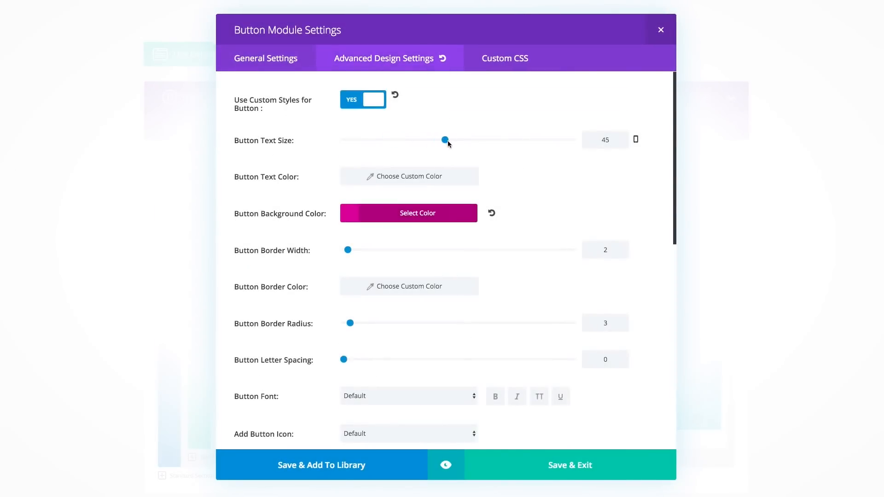
pyautogui.click(408, 212)
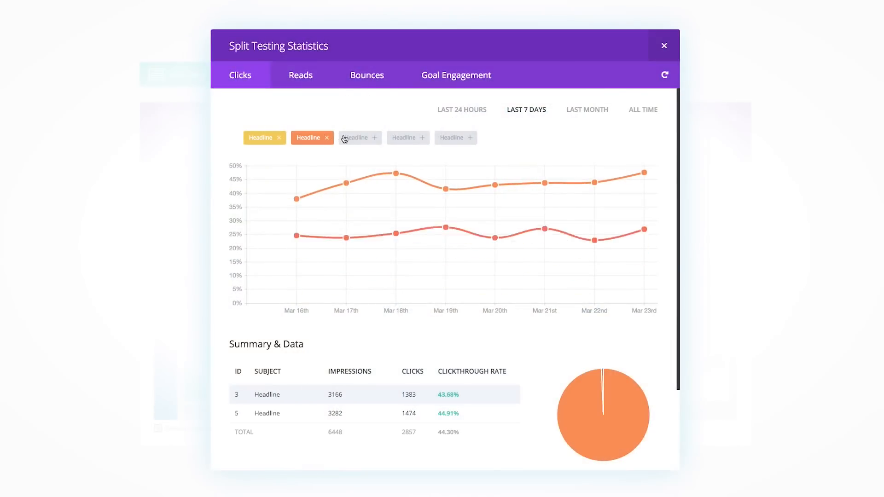
# Enable the remaining greyed Headline variations so all five appear in the clicks chart.
pyautogui.click(359, 137)
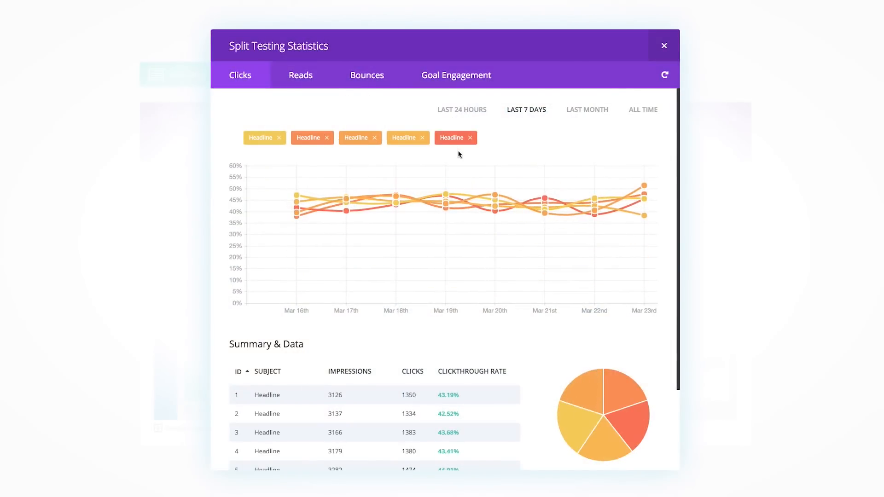
pyautogui.click(366, 75)
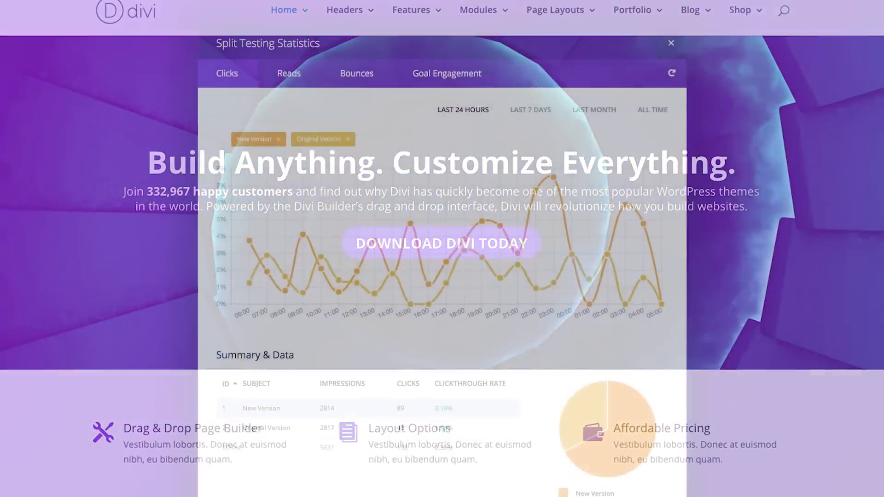
# Scroll the Divi landing page from the hero down to the 46 Content Modules grid.
pyautogui.scroll(-3)
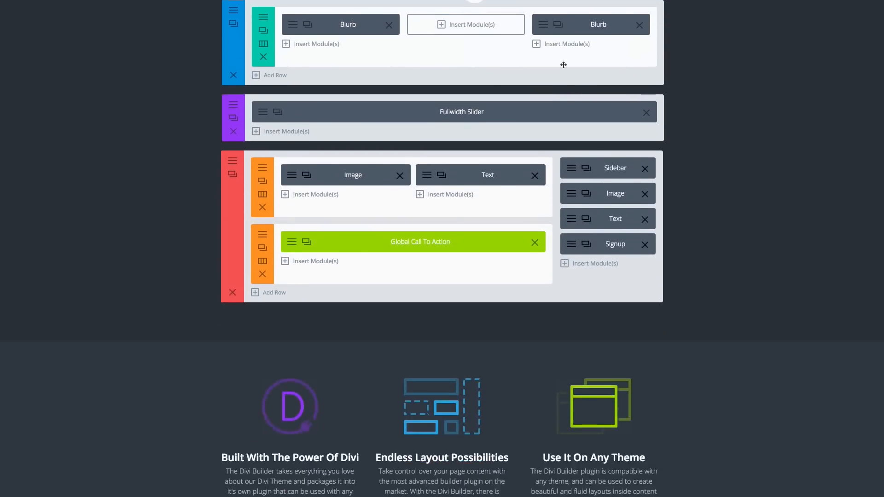
pyautogui.scroll(-3)
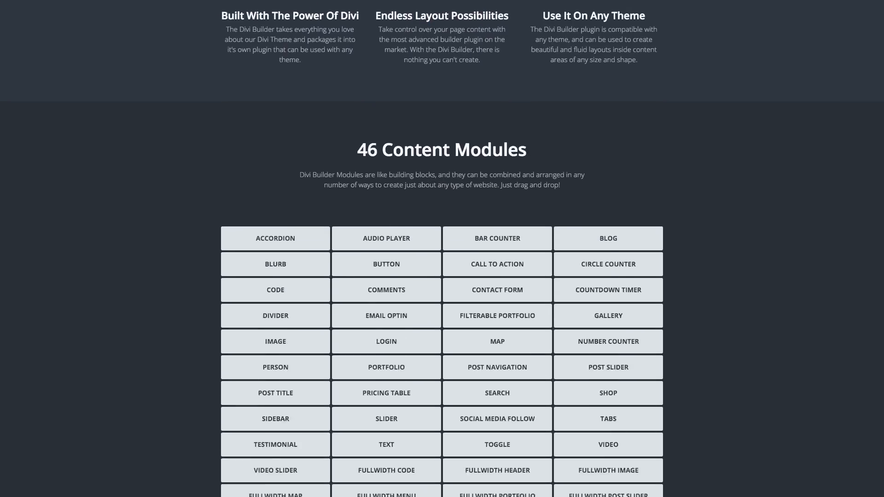